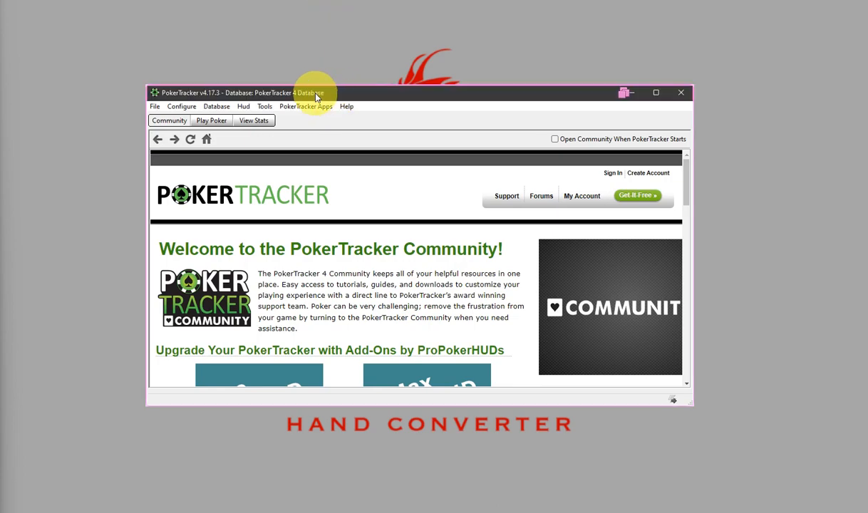
Show PokerMaster's site settings in the Import Configuration window.
left_click(183, 106)
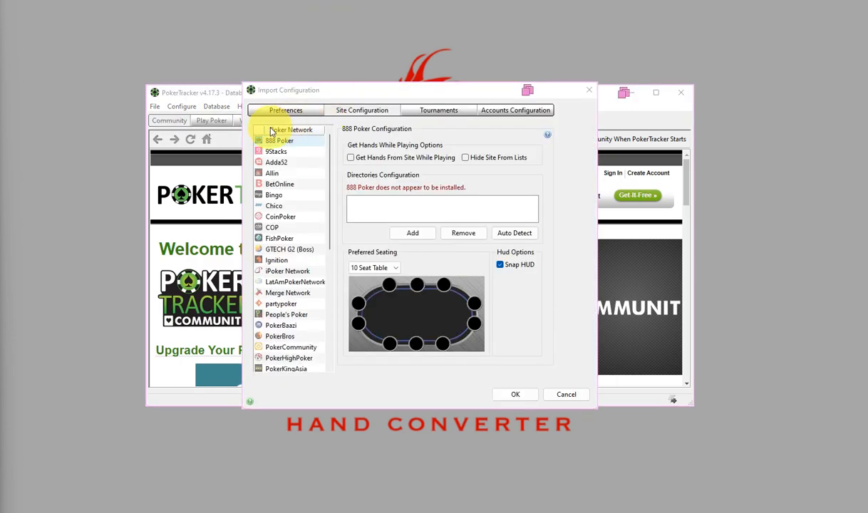
mouse_move(292, 134)
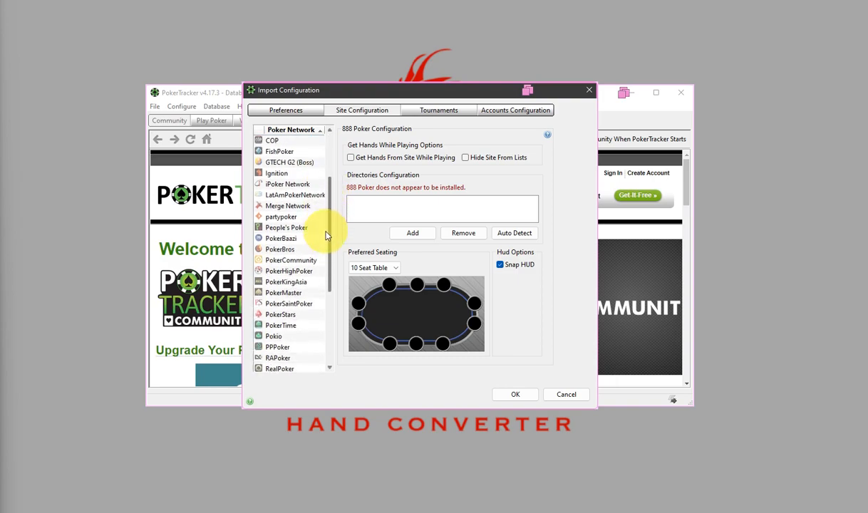
left_click(282, 248)
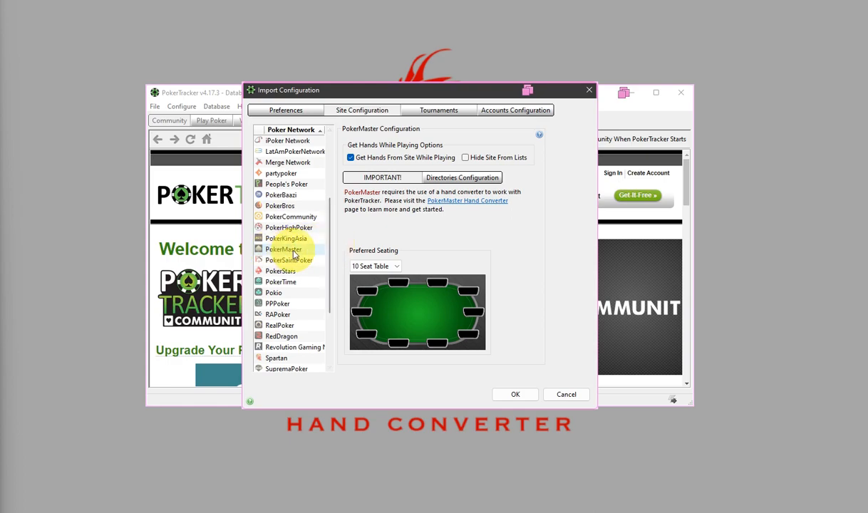
mouse_move(370, 141)
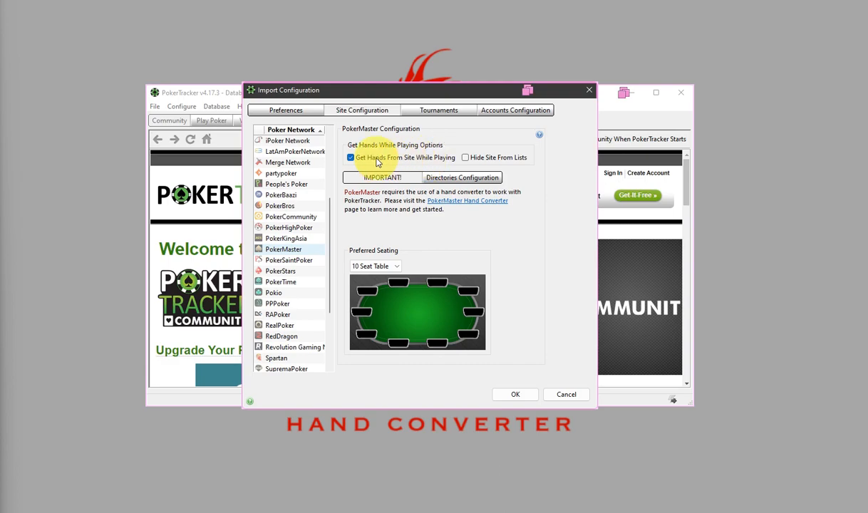
Auto-detect the Asian Hand Converter HM3HandHistories\hh folder in Directories Configuration.
left_click(461, 177)
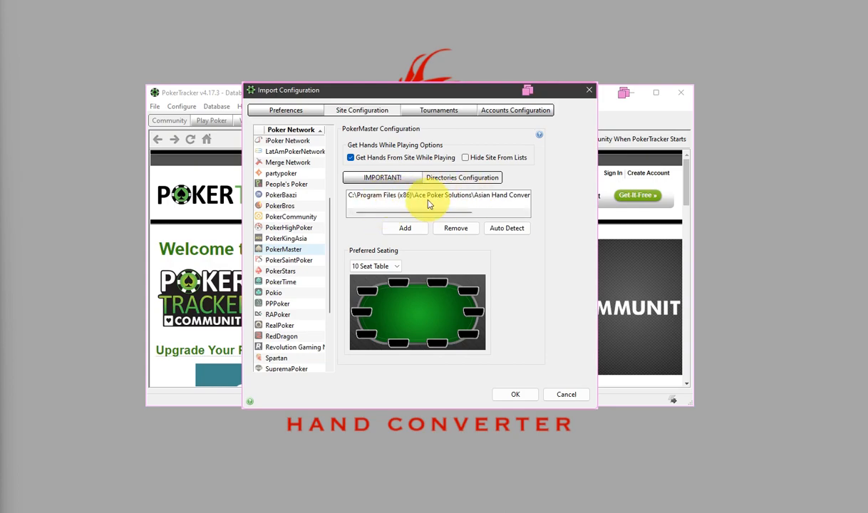
left_click(507, 228)
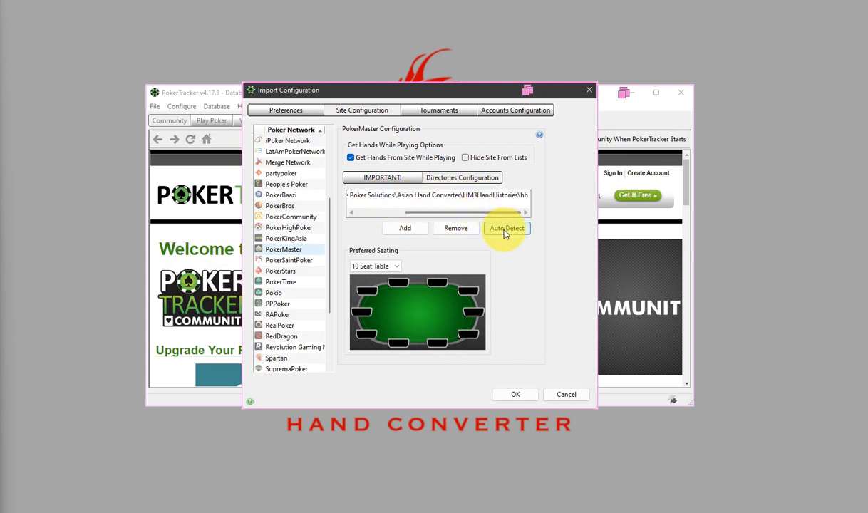
left_click(508, 228)
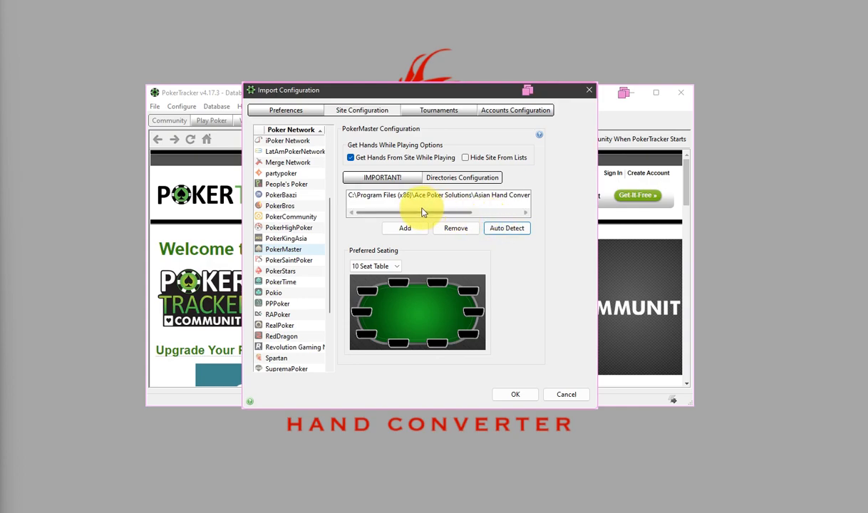
left_click(405, 228)
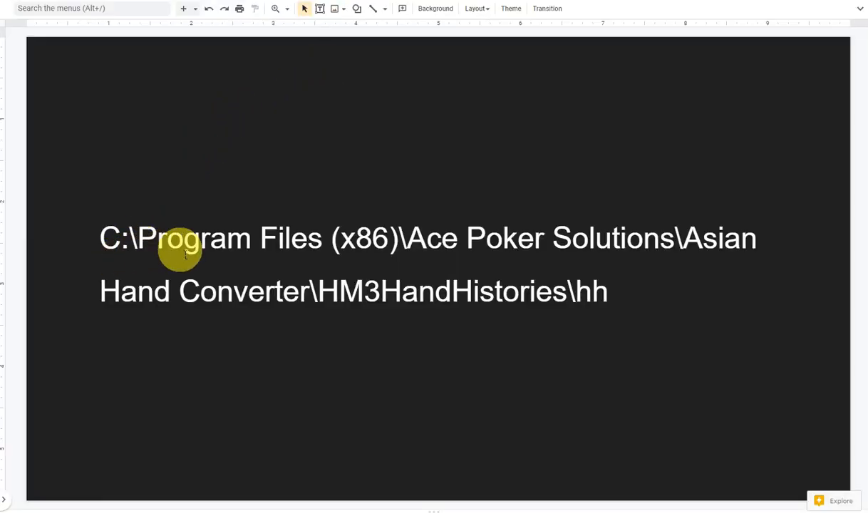
mouse_move(238, 290)
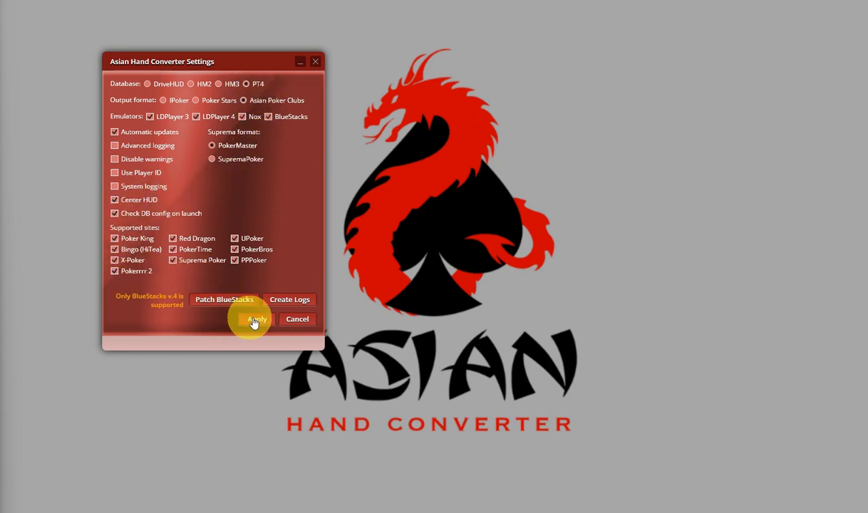
Apply the converter settings and return to the main Asian Hand Converter window.
left_click(255, 319)
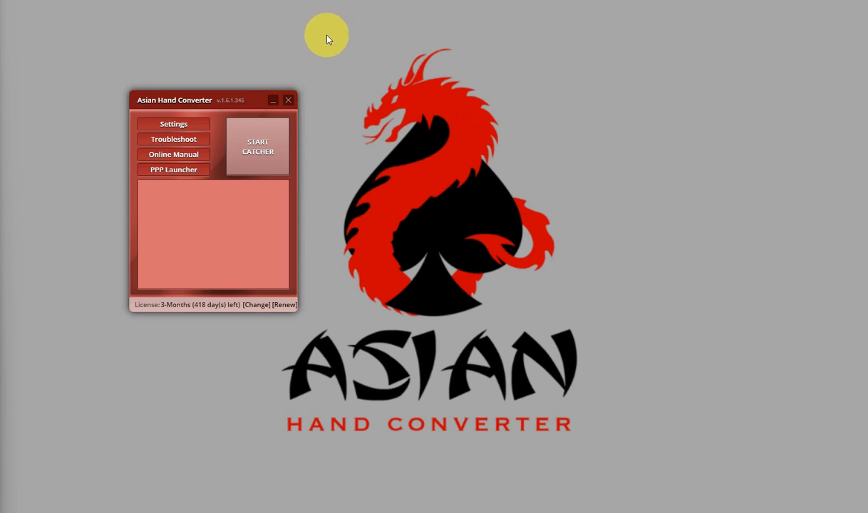
left_click(174, 122)
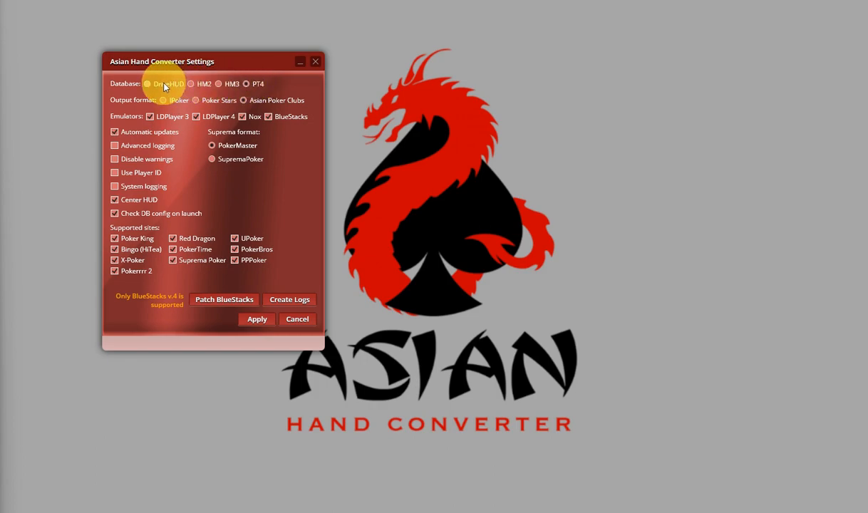
left_click(257, 319)
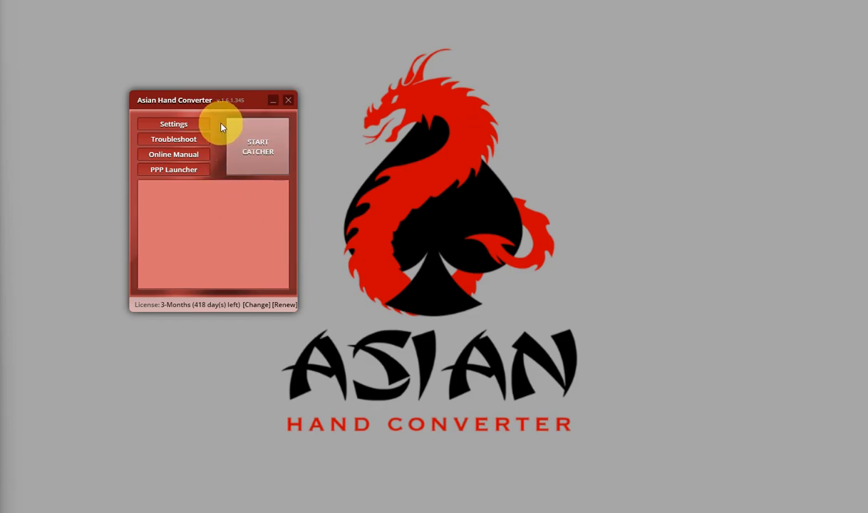
left_click(174, 123)
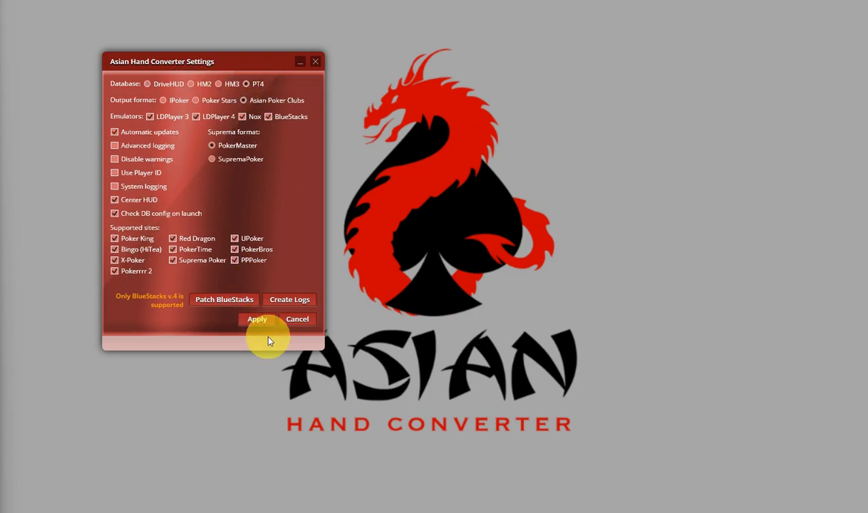
left_click(257, 319)
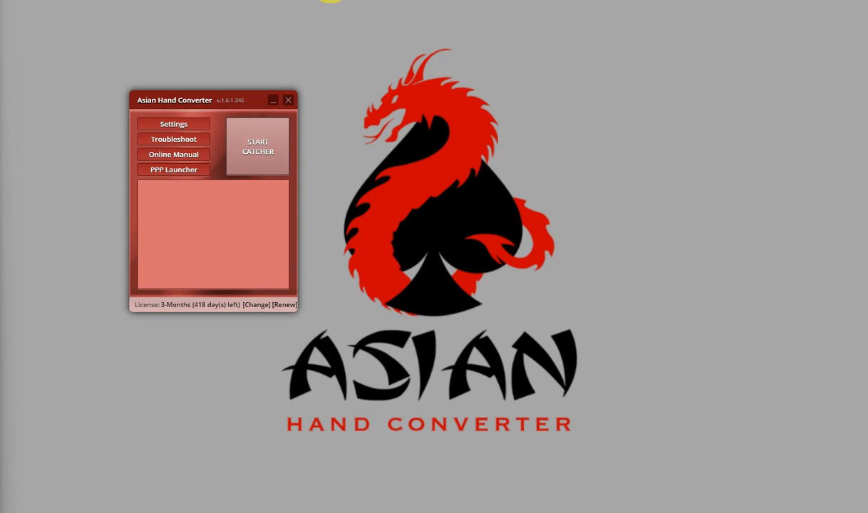
mouse_move(332, 36)
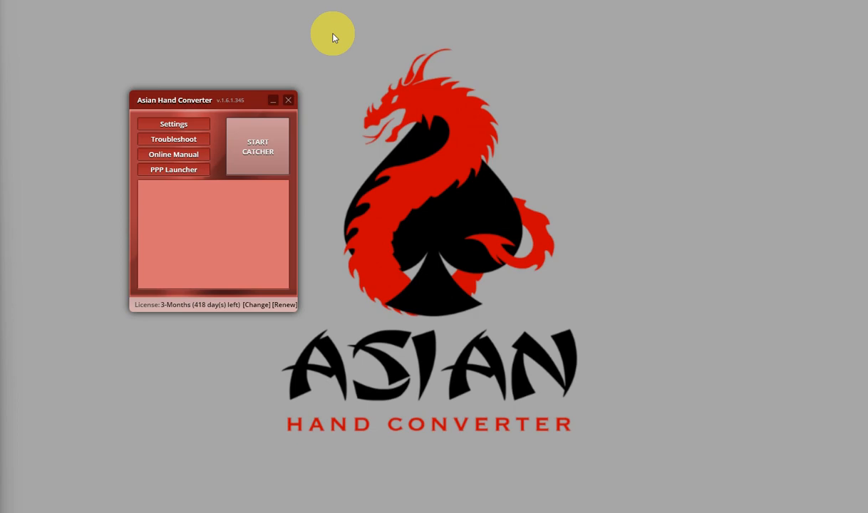
mouse_move(331, 26)
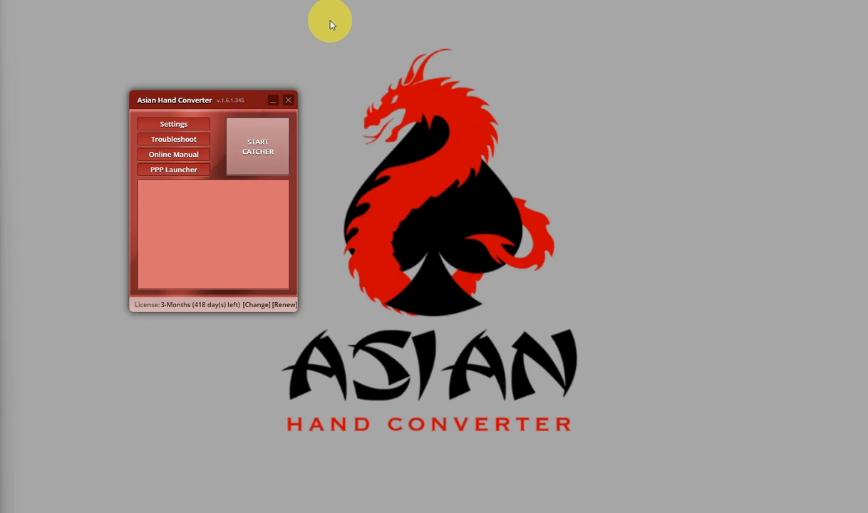
mouse_move(342, 7)
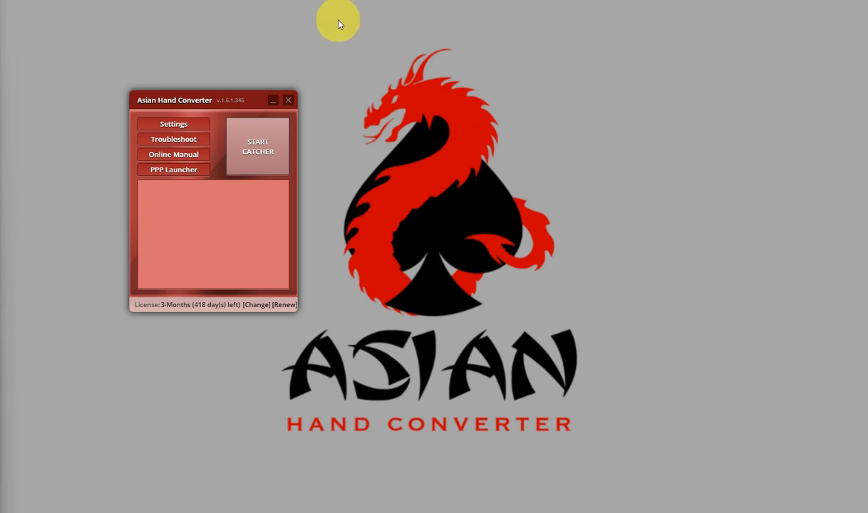
mouse_move(340, 34)
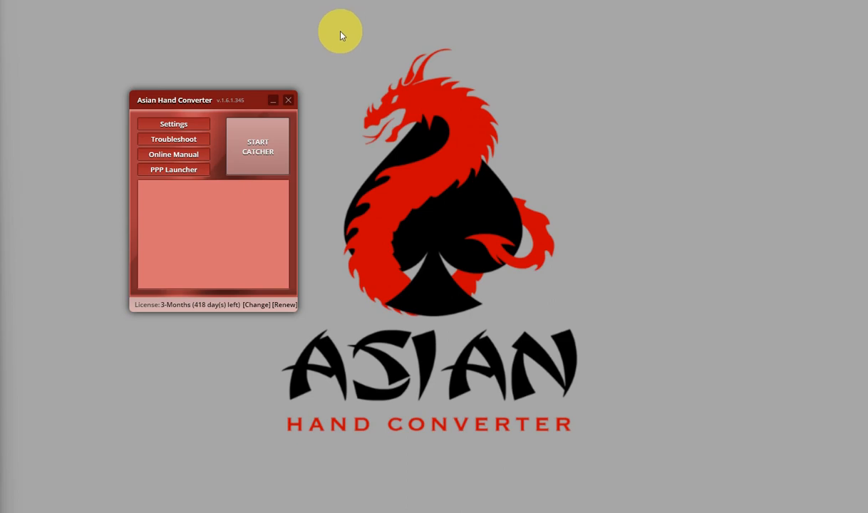
mouse_move(336, 35)
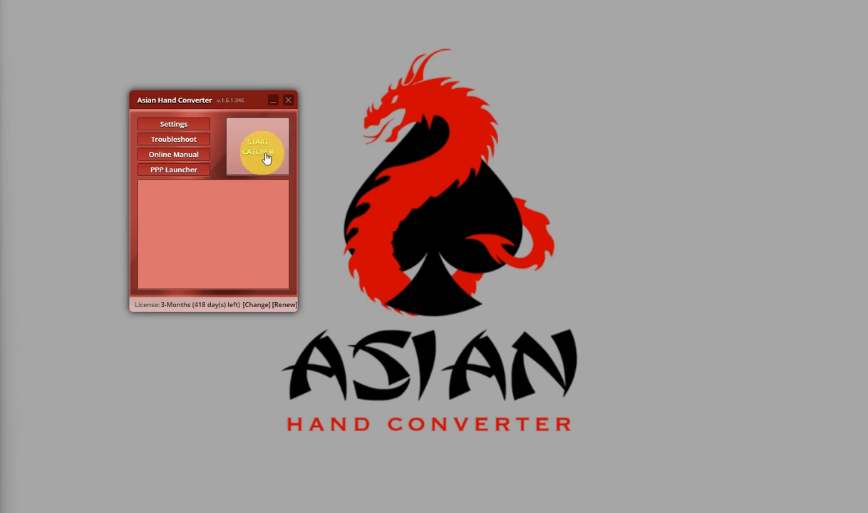
Start the hand catcher in Asian Hand Converter.
left_click(257, 146)
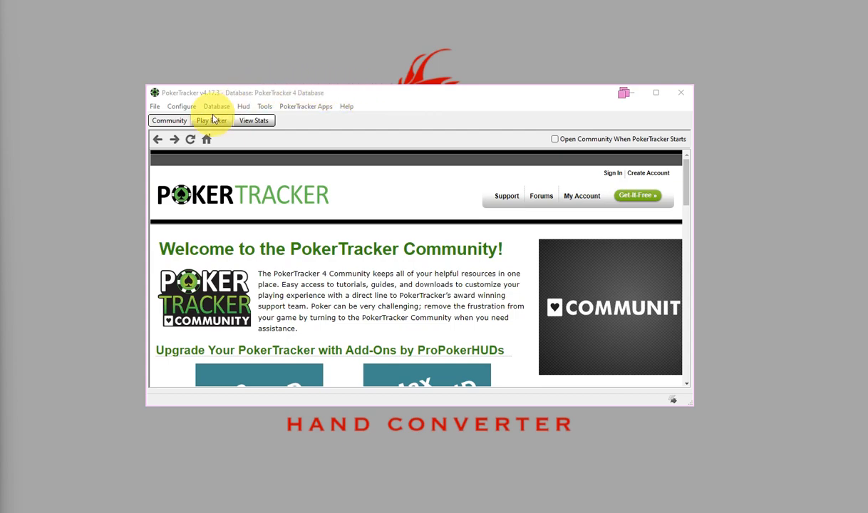
Start Get Hands While Playing from the Play Poker view.
left_click(210, 120)
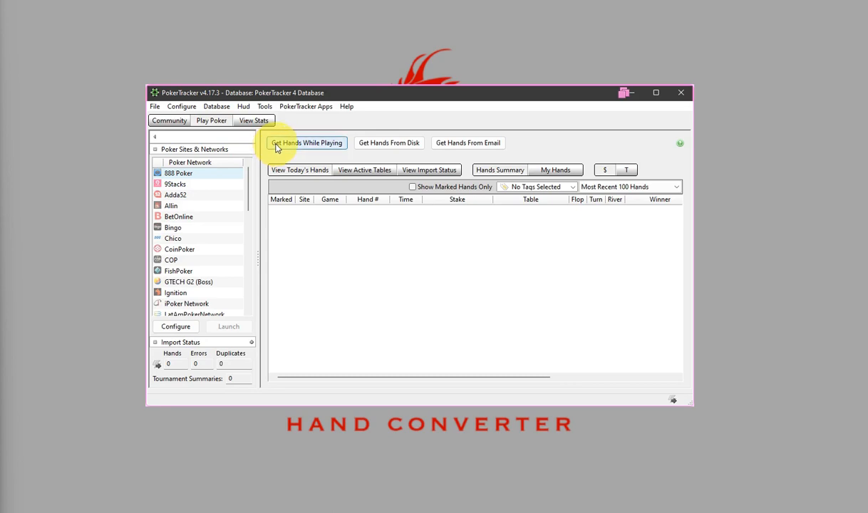
mouse_move(345, 144)
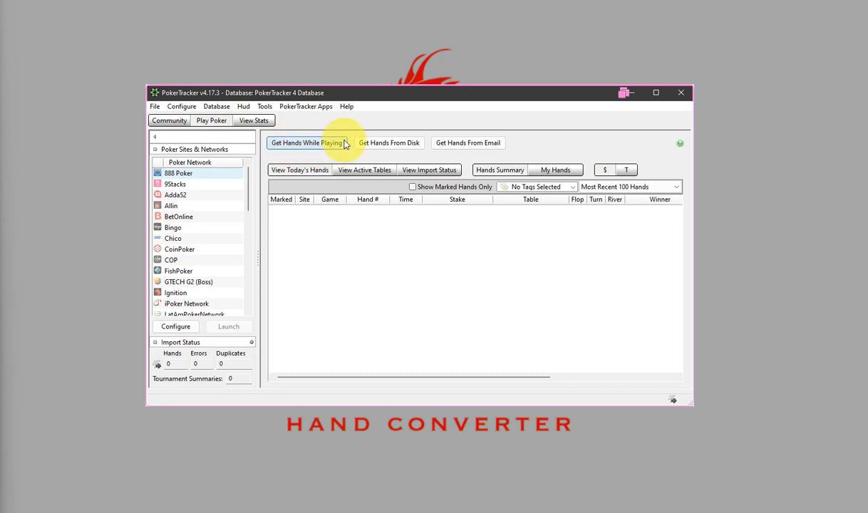
left_click(306, 142)
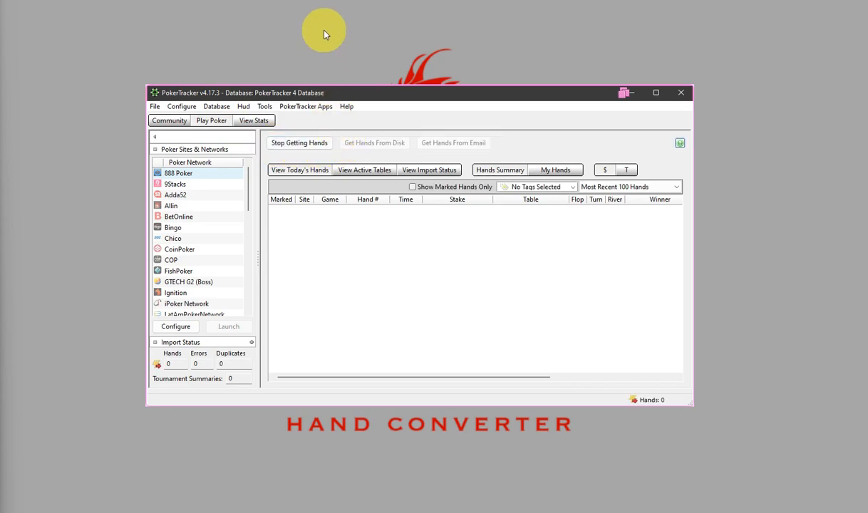
mouse_move(382, 51)
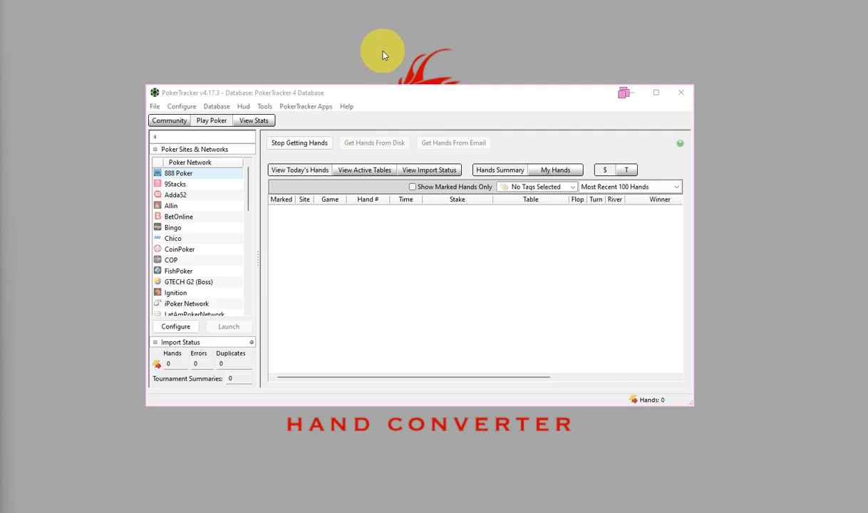